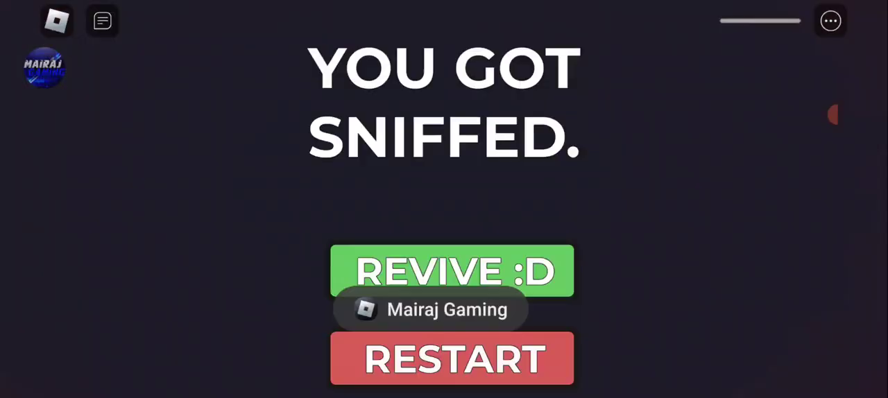
# Step: Restart the level from the 'YOU GOT SNIFFED.' defeat screen
pyautogui.click(453, 272)
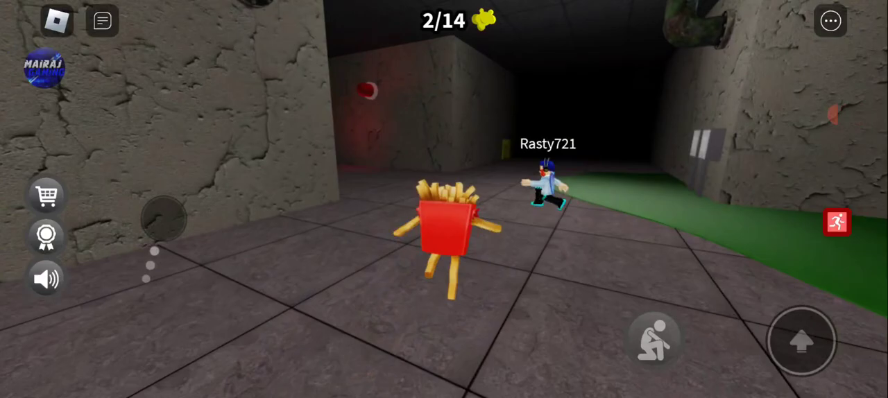
# Step: Run the fries character down the sewer corridor, holding 2 of 14 items
pyautogui.click(802, 340)
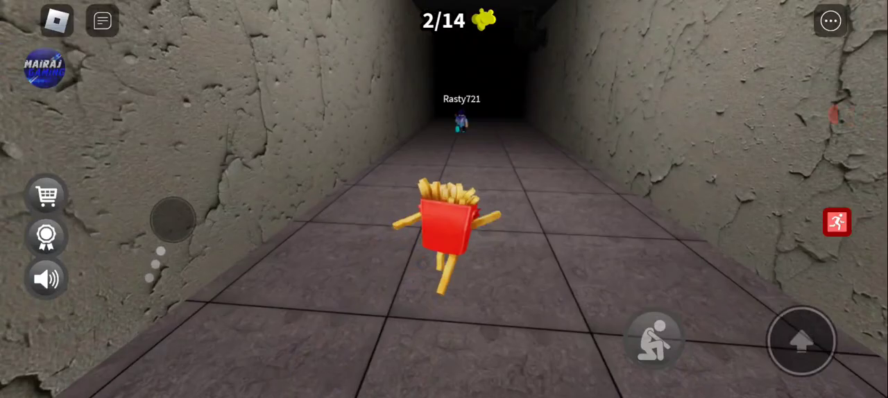